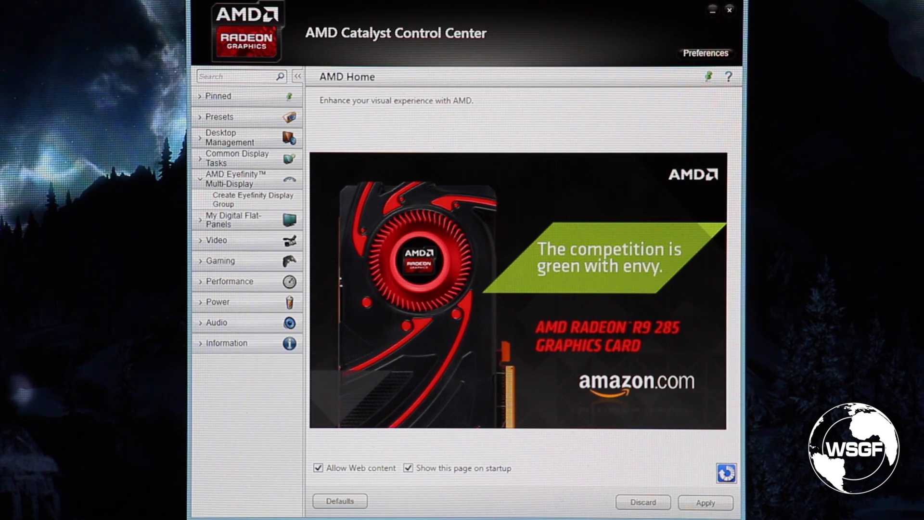
Begin a new Eyefinity display group that keeps the displays' current arrangement
left_click(253, 199)
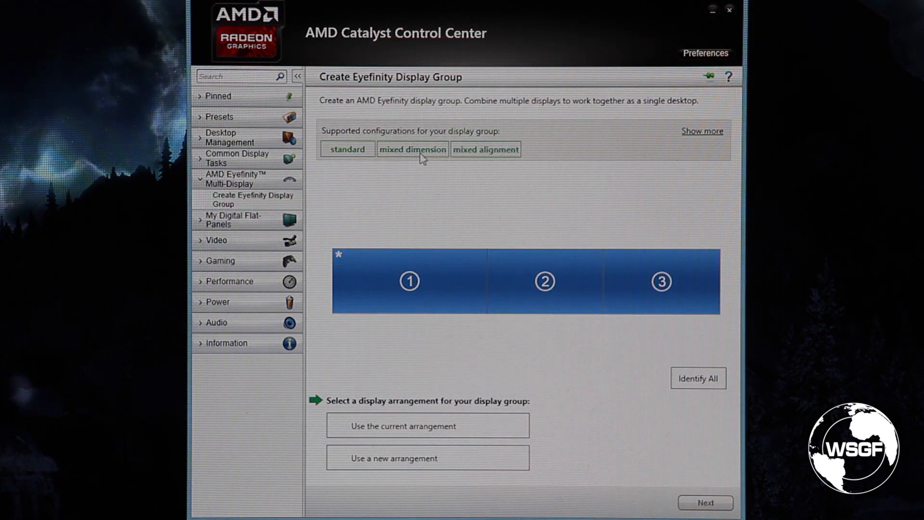
left_click(702, 131)
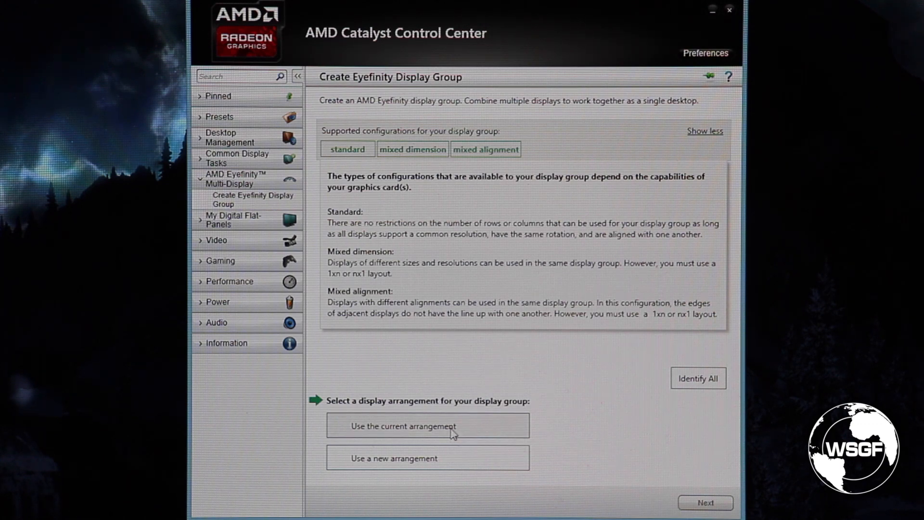
left_click(427, 425)
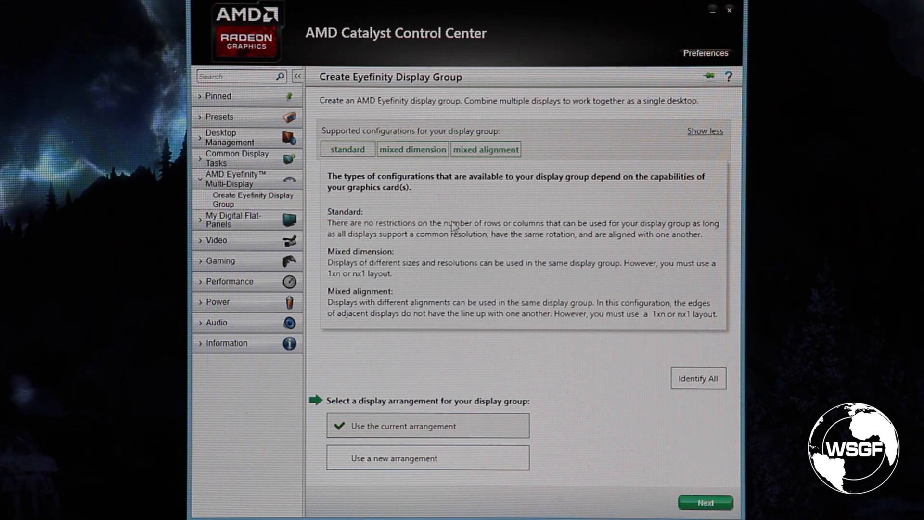
mouse_move(498, 250)
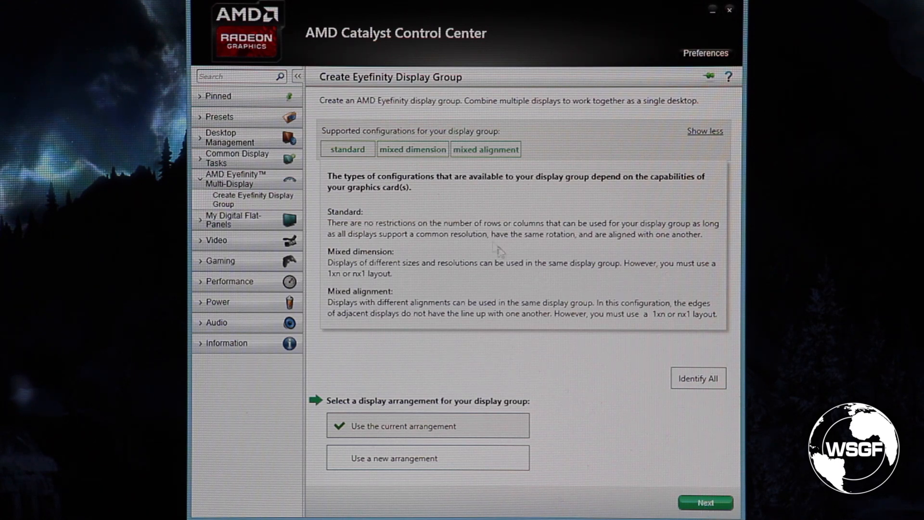
Create the three-display 3x1 group and save it under the name Mixed Mode
left_click(705, 503)
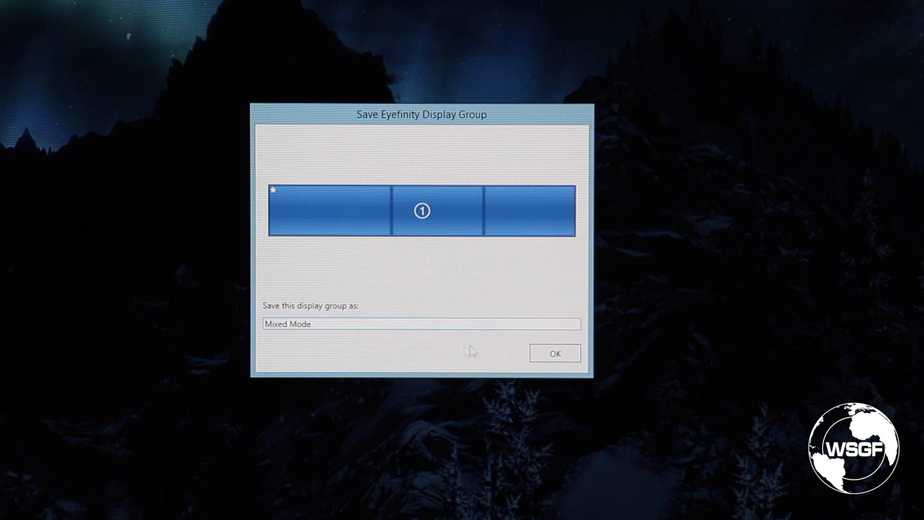
left_click(555, 353)
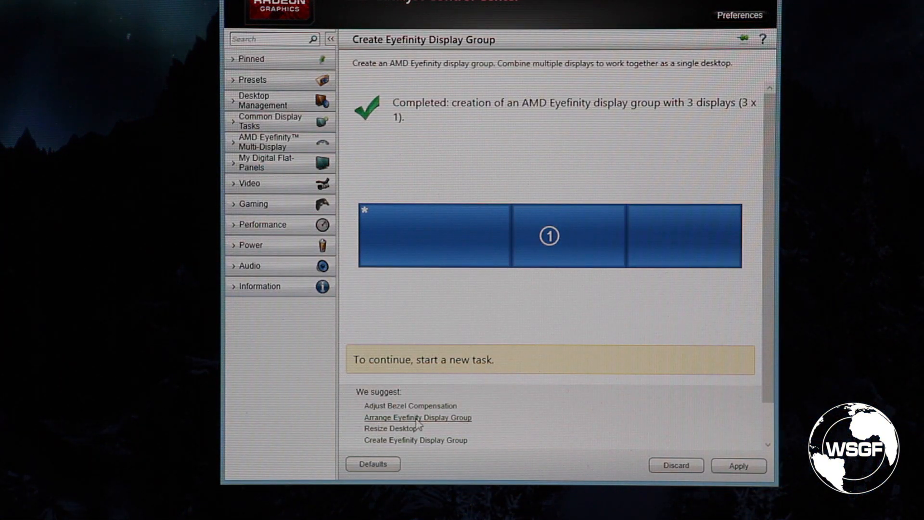
View the Eyefinity desktop resolution options, currently 6400 x 1080
left_click(418, 417)
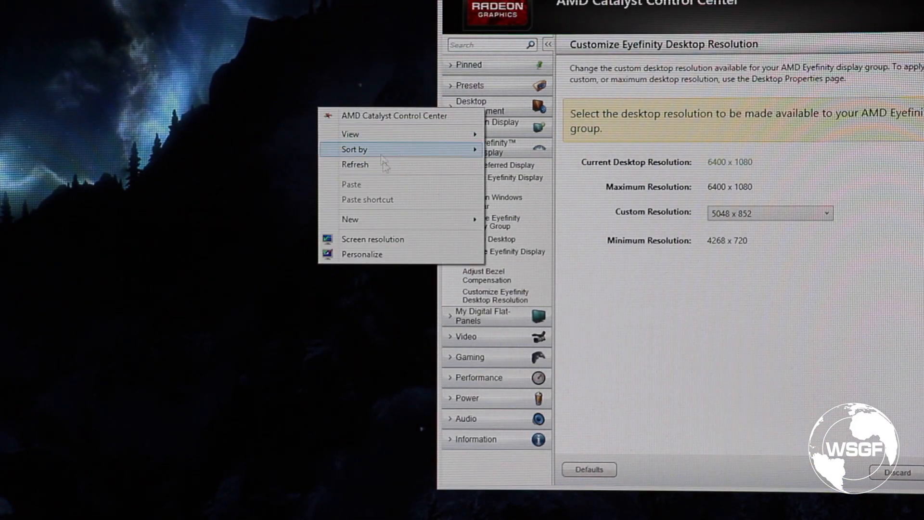
Check the Windows screen resolution, which reads 6400 x 1080
left_click(373, 239)
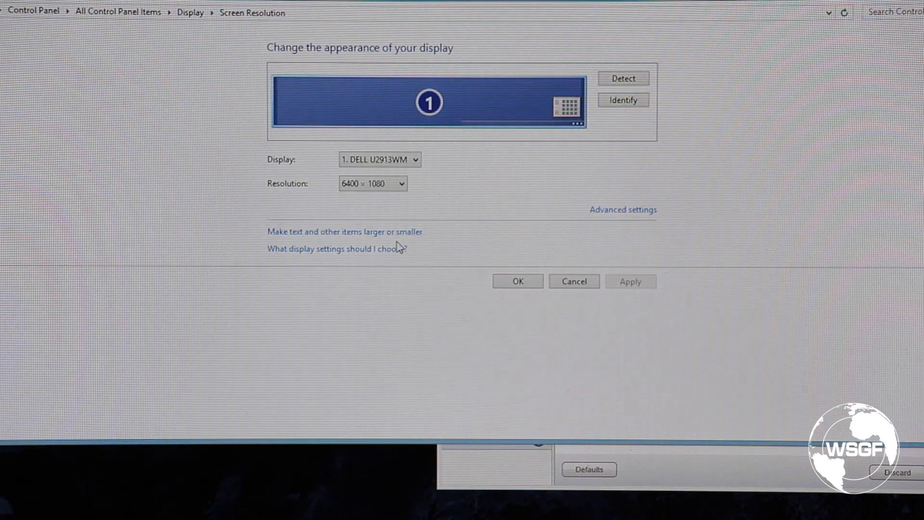
left_click(402, 183)
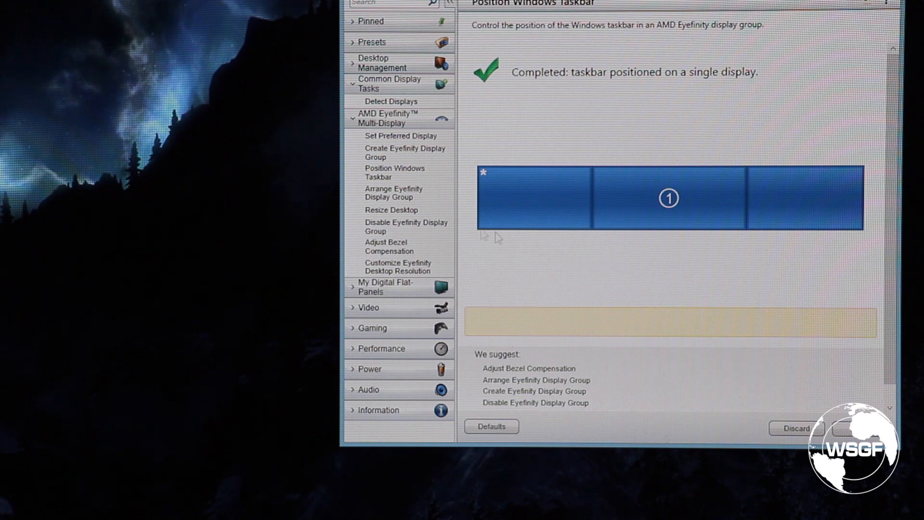
Resize the desktop to Fill every display and list the available resolutions
left_click(391, 210)
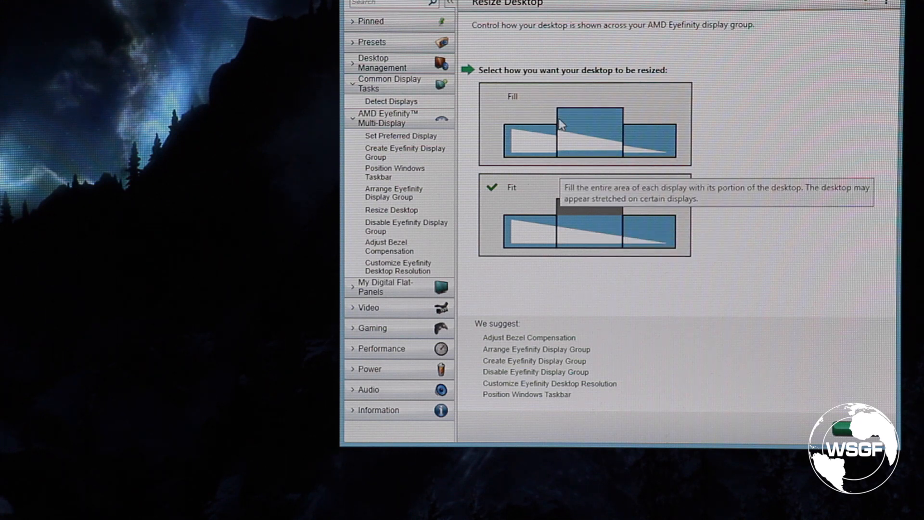
left_click(587, 125)
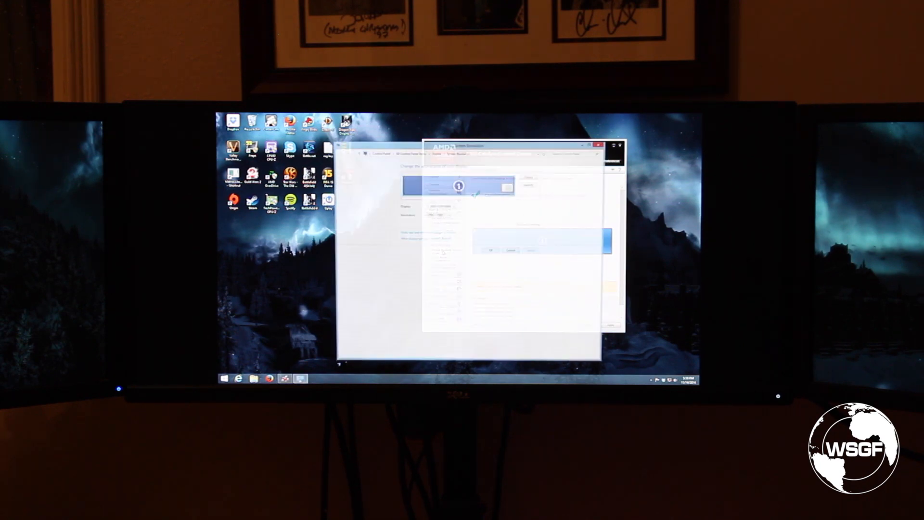
left_click(461, 215)
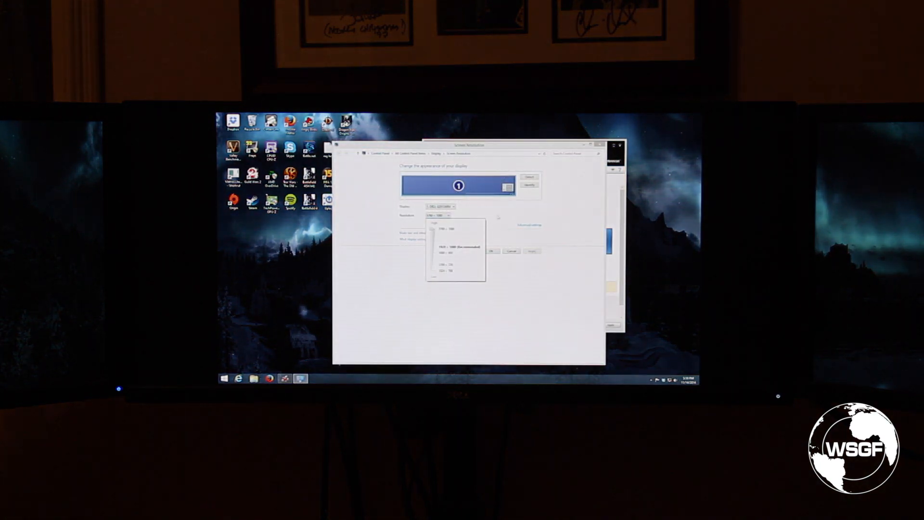